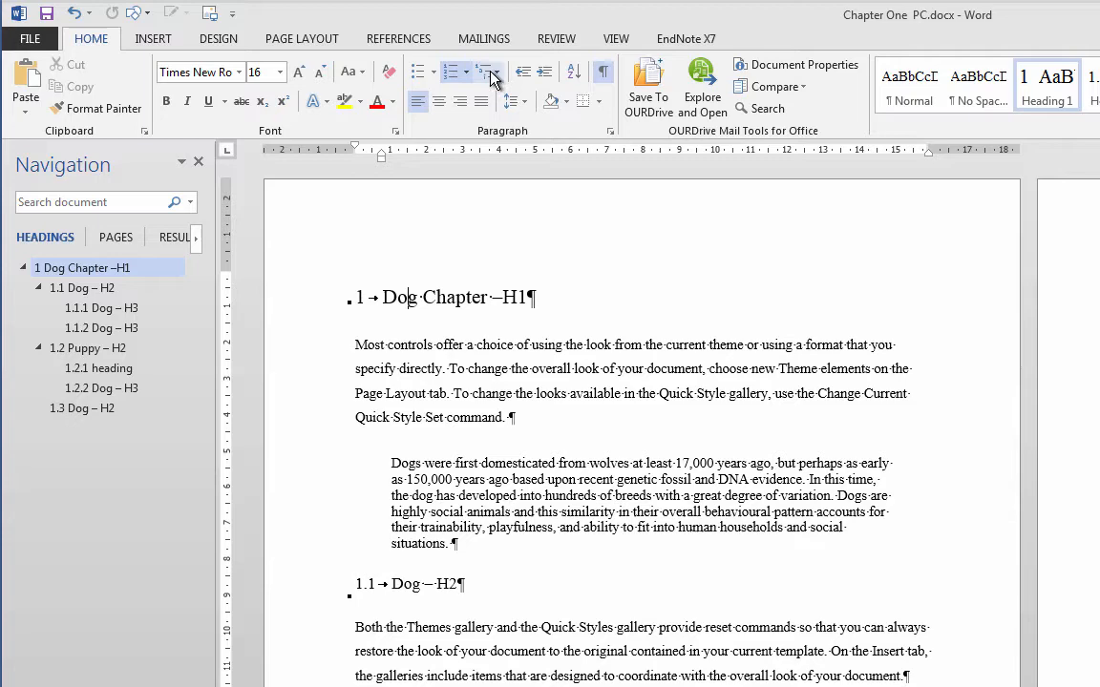
# - Start defining a new multilevel list from the Multilevel List gallery
pyautogui.click(491, 71)
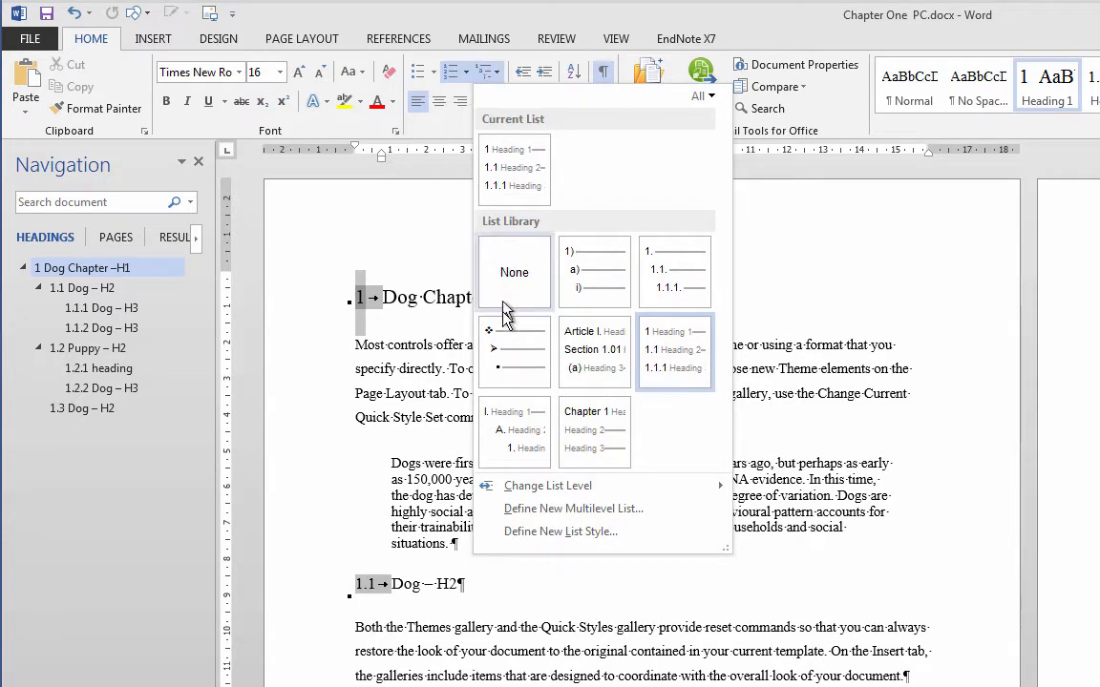
pyautogui.moveTo(573, 508)
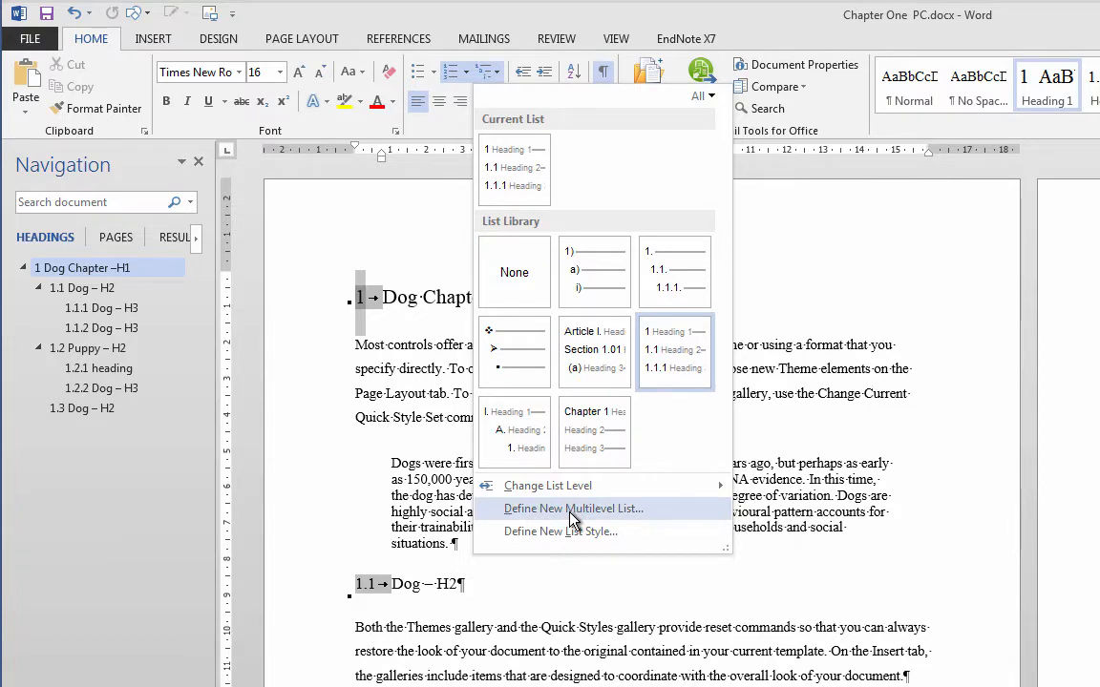
pyautogui.click(574, 508)
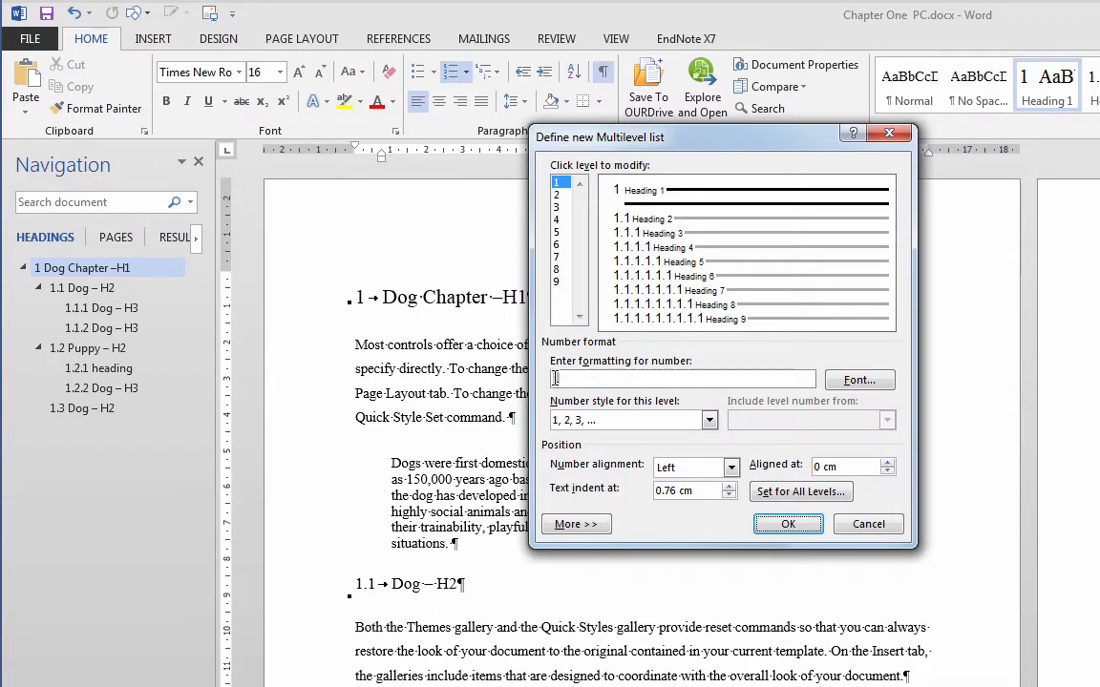
# - Prefix the level 1 number with 'Chapter' so headings read 'Chapter 1'
pyautogui.write('1')
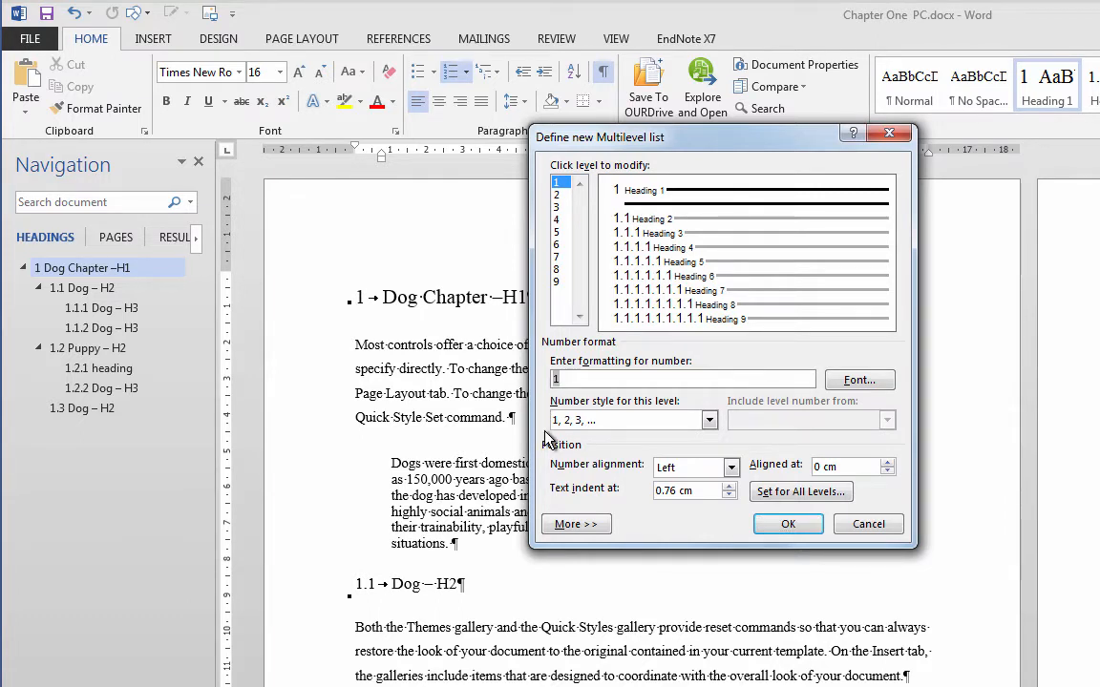
pyautogui.write('Chapter')
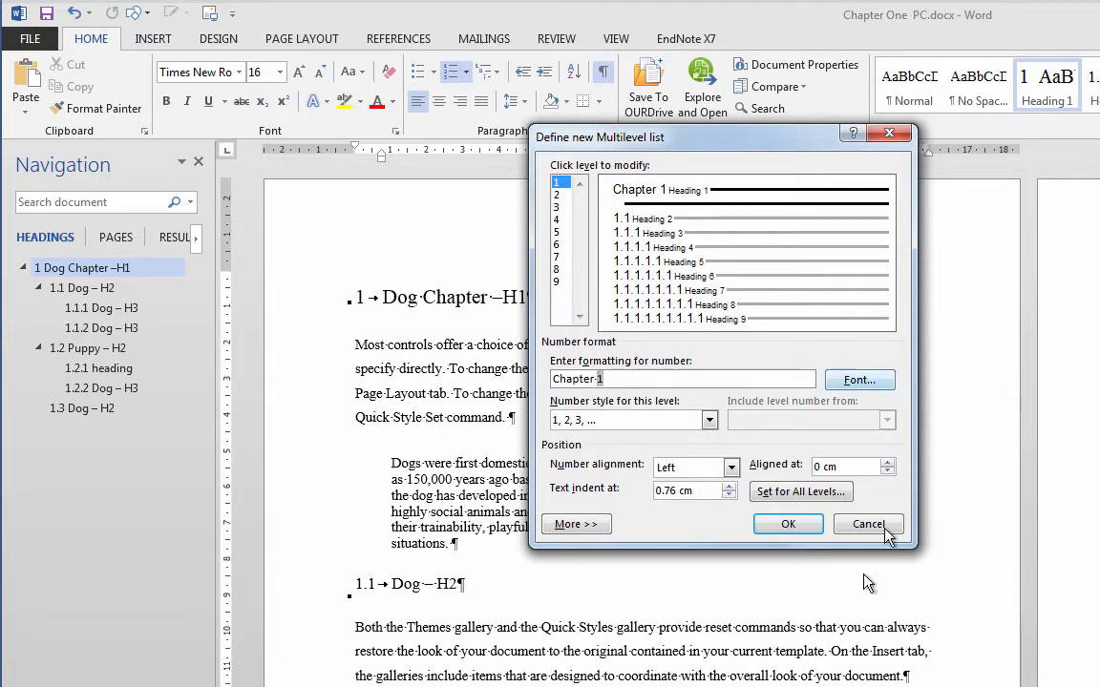
pyautogui.click(787, 524)
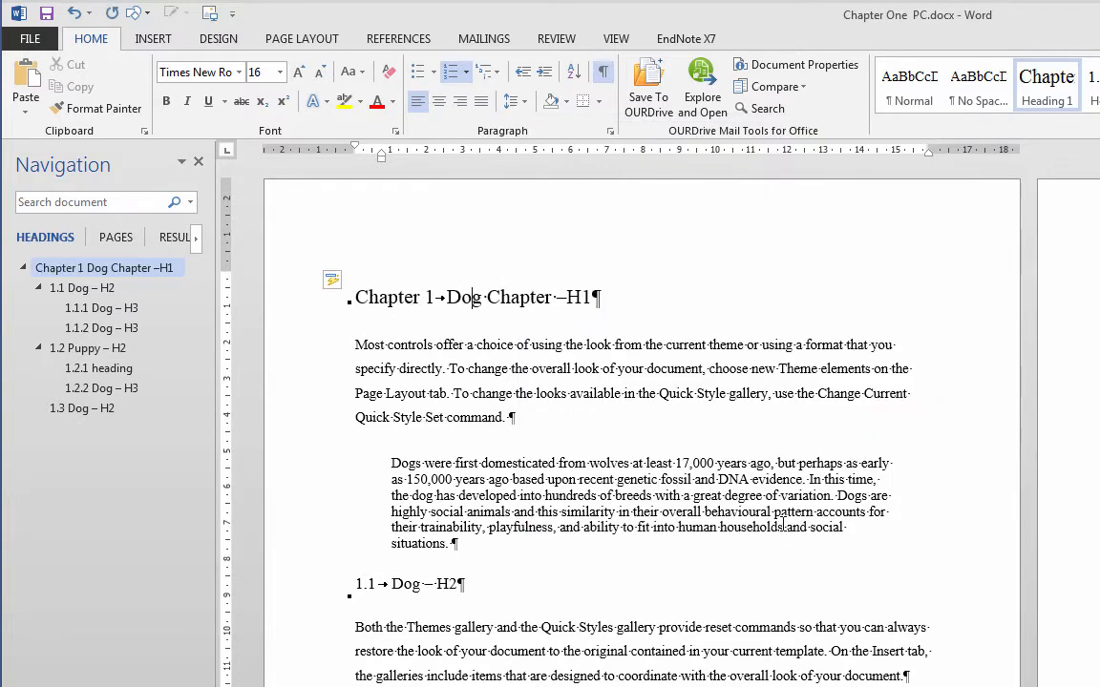
pyautogui.moveTo(635, 449)
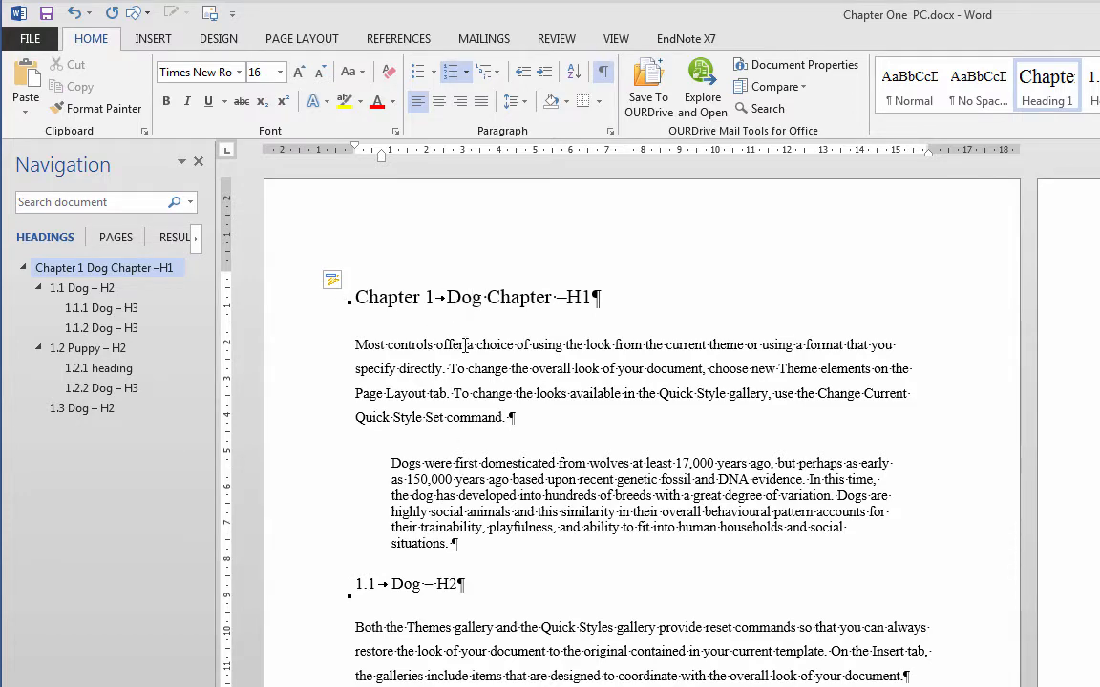
pyautogui.click(487, 72)
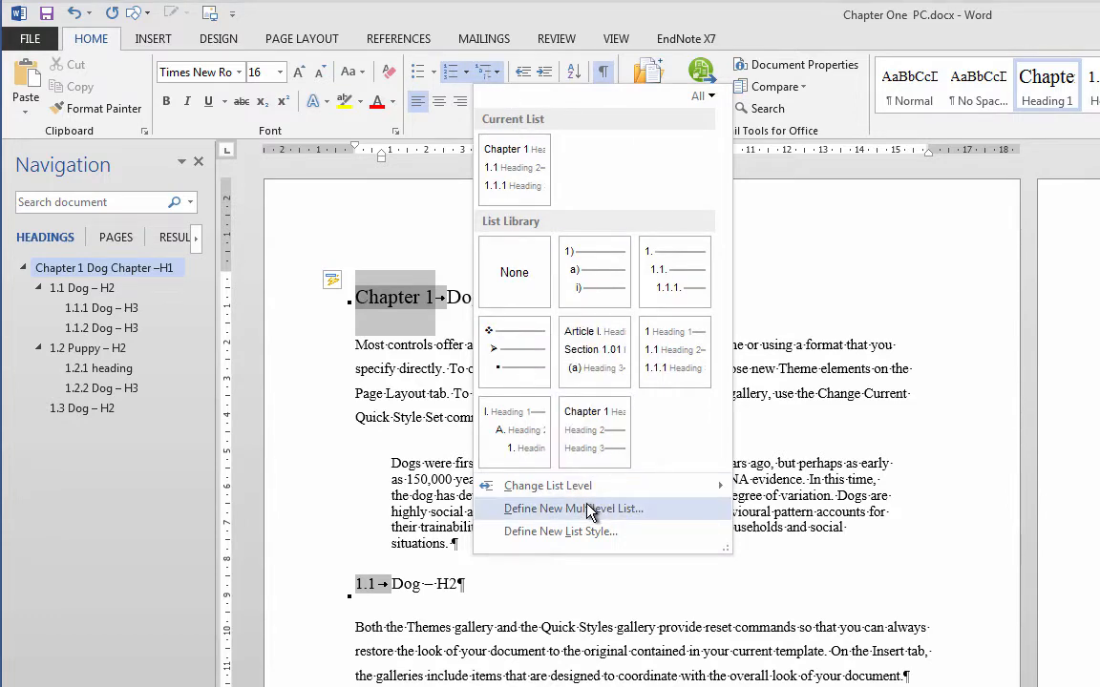
# - In a new multilevel list definition, set Follow number with to Space
pyautogui.click(573, 508)
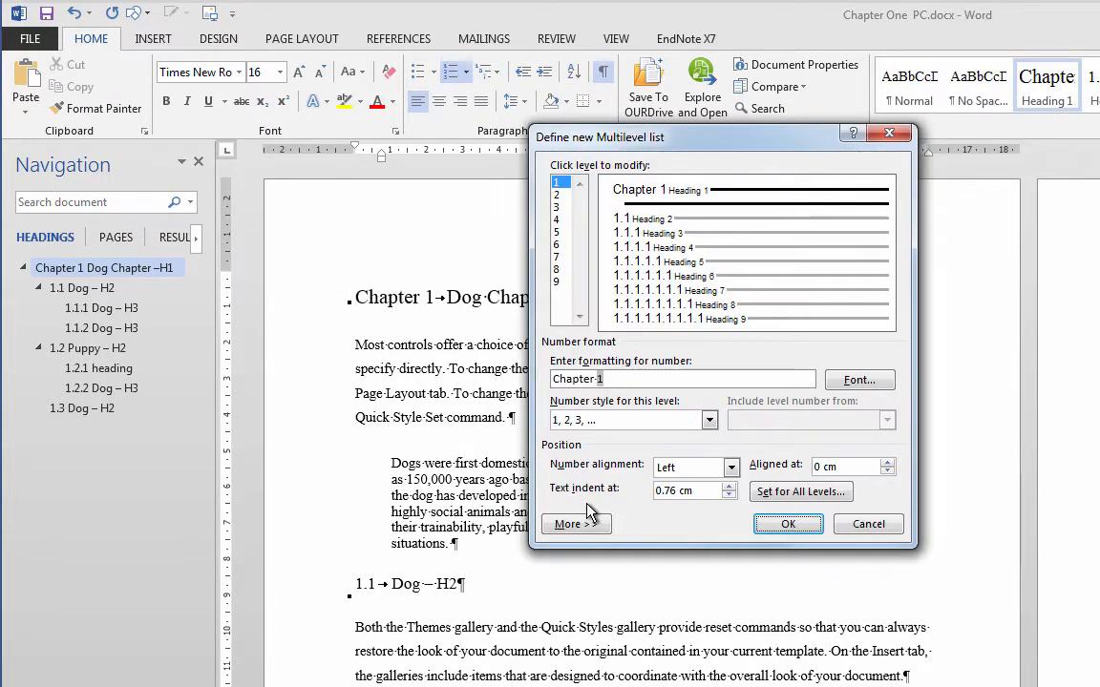
pyautogui.moveTo(604, 503)
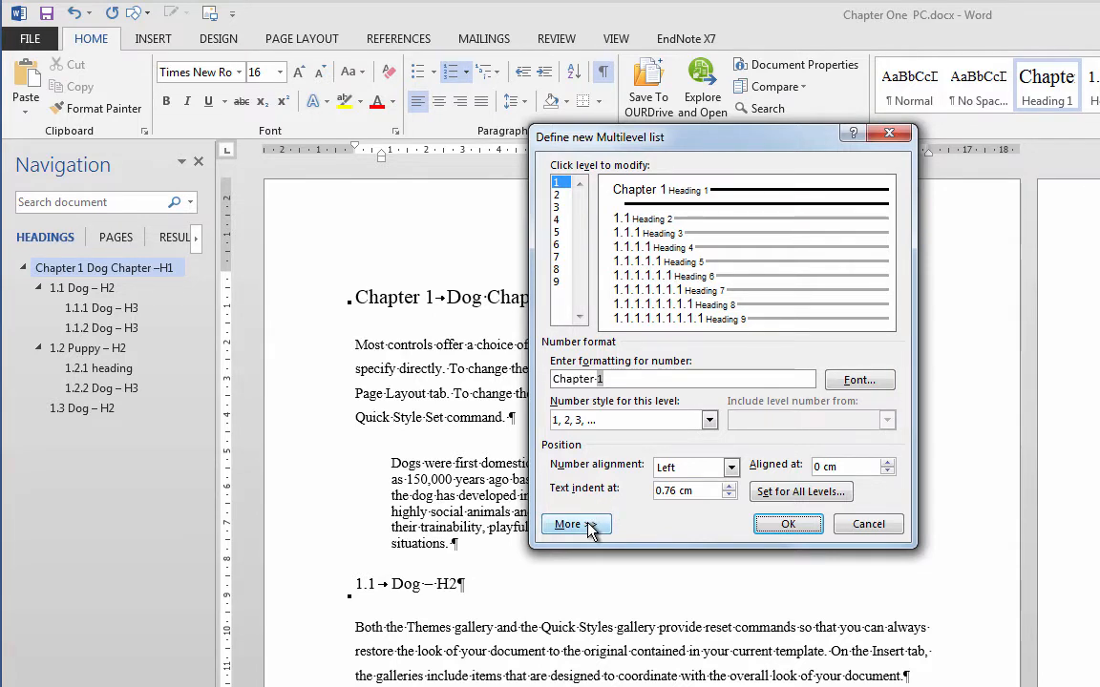
pyautogui.click(575, 524)
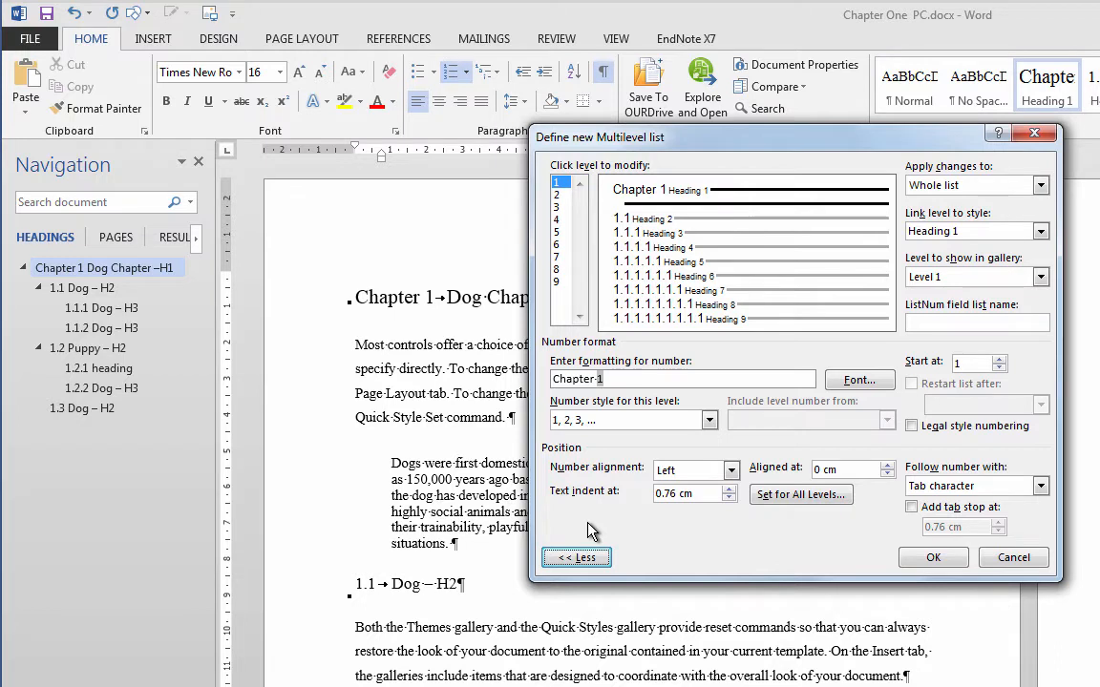
pyautogui.moveTo(711, 461)
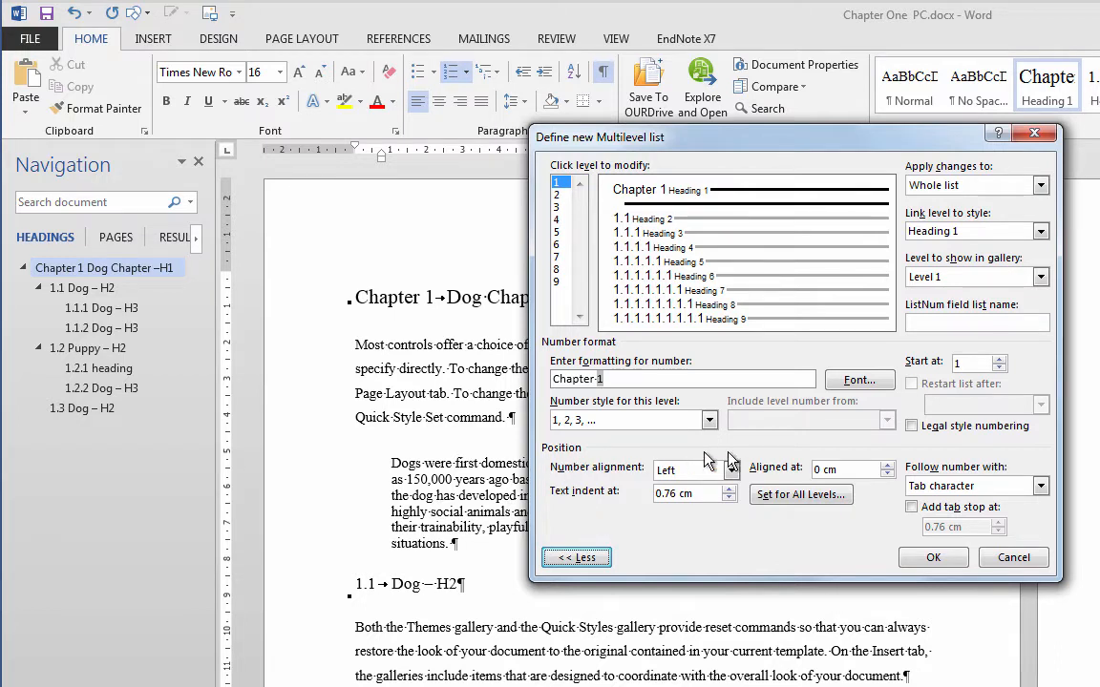
pyautogui.click(1039, 485)
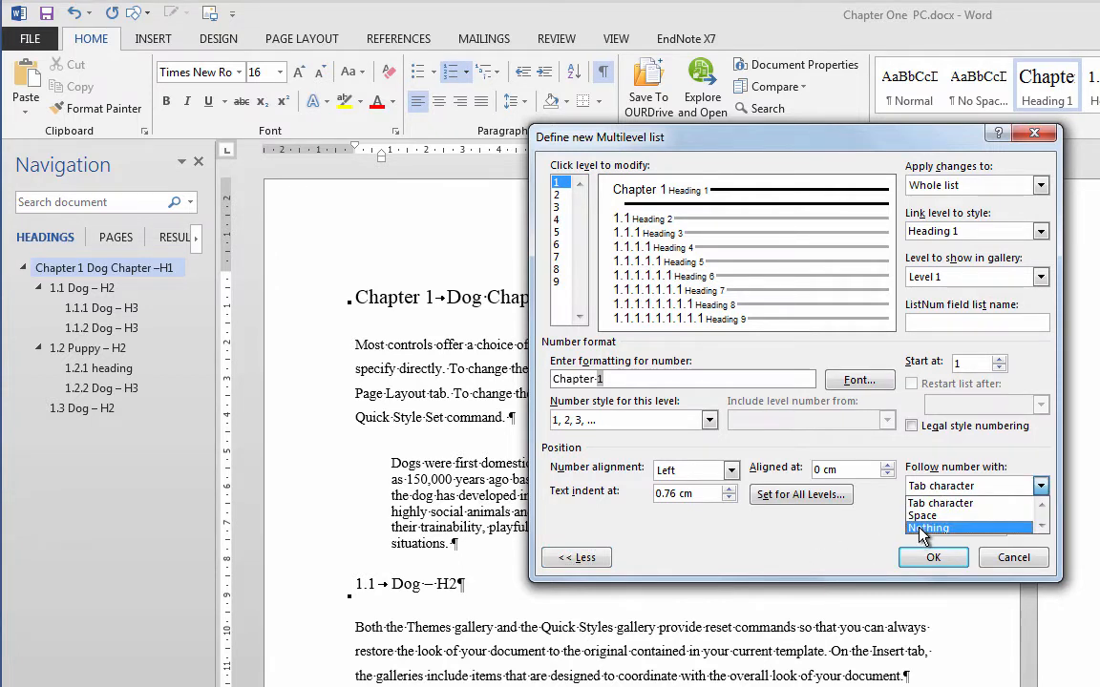
pyautogui.click(939, 503)
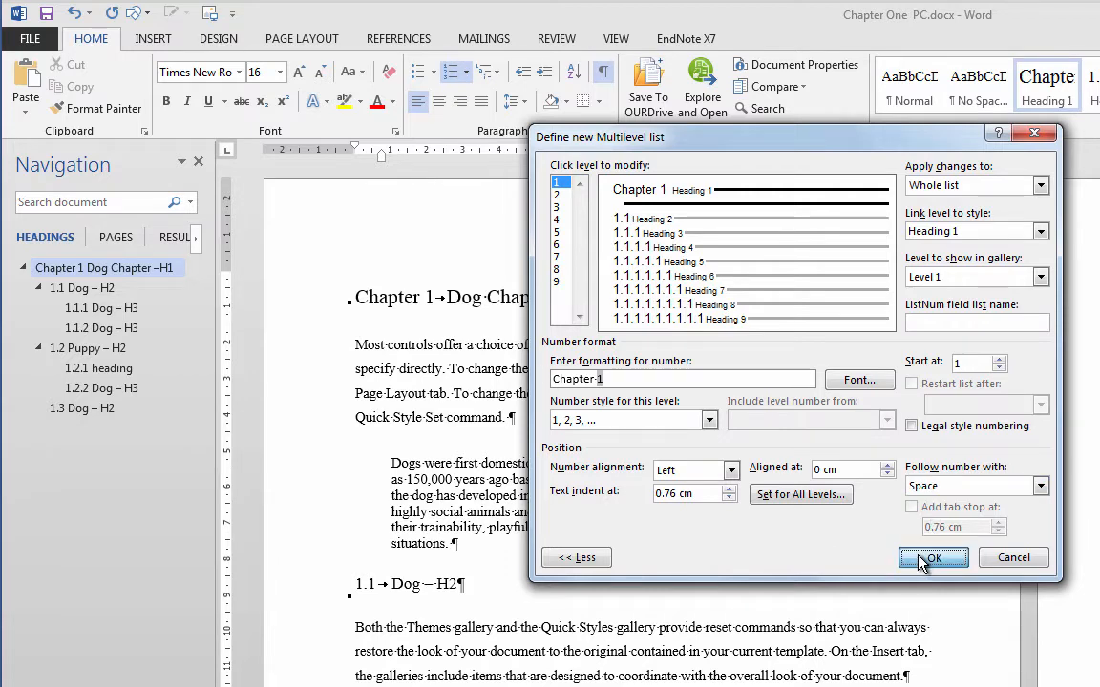
pyautogui.click(933, 557)
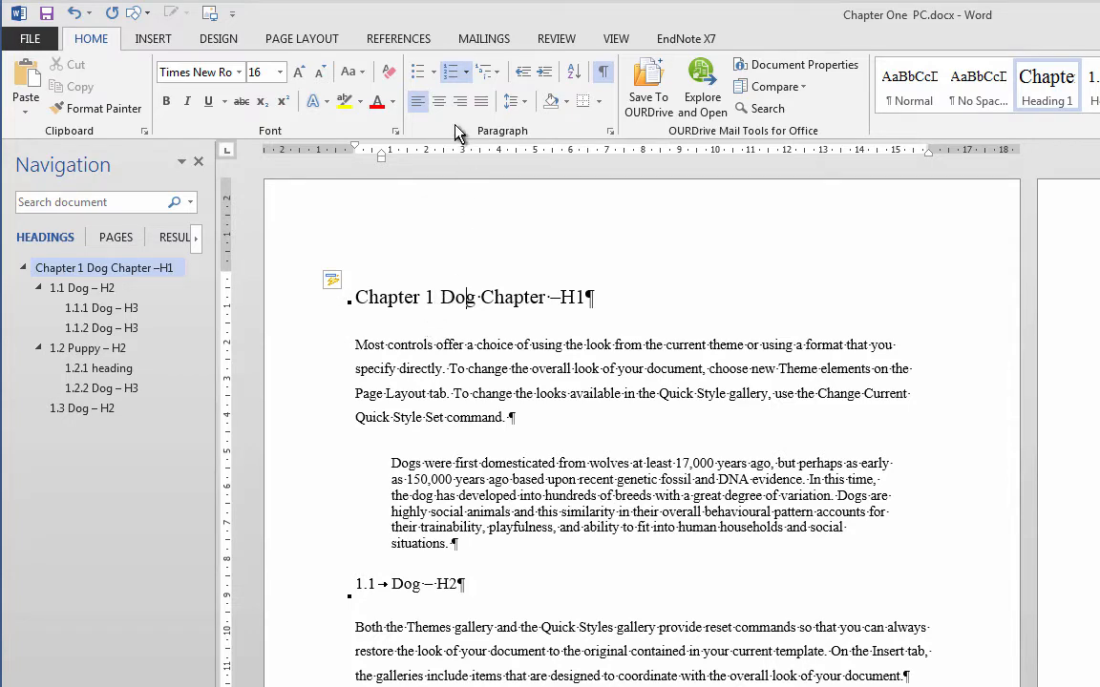
# - Change Follow number with to Nothing so 'Chapter 1' joins the heading text
pyautogui.click(483, 72)
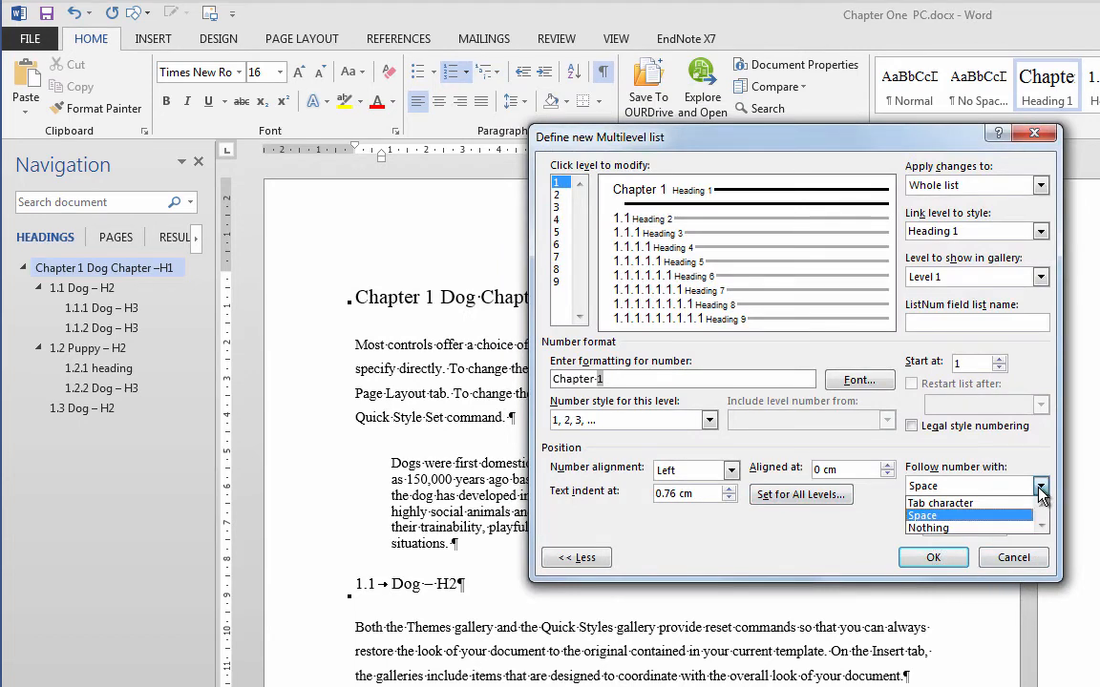
pyautogui.click(932, 556)
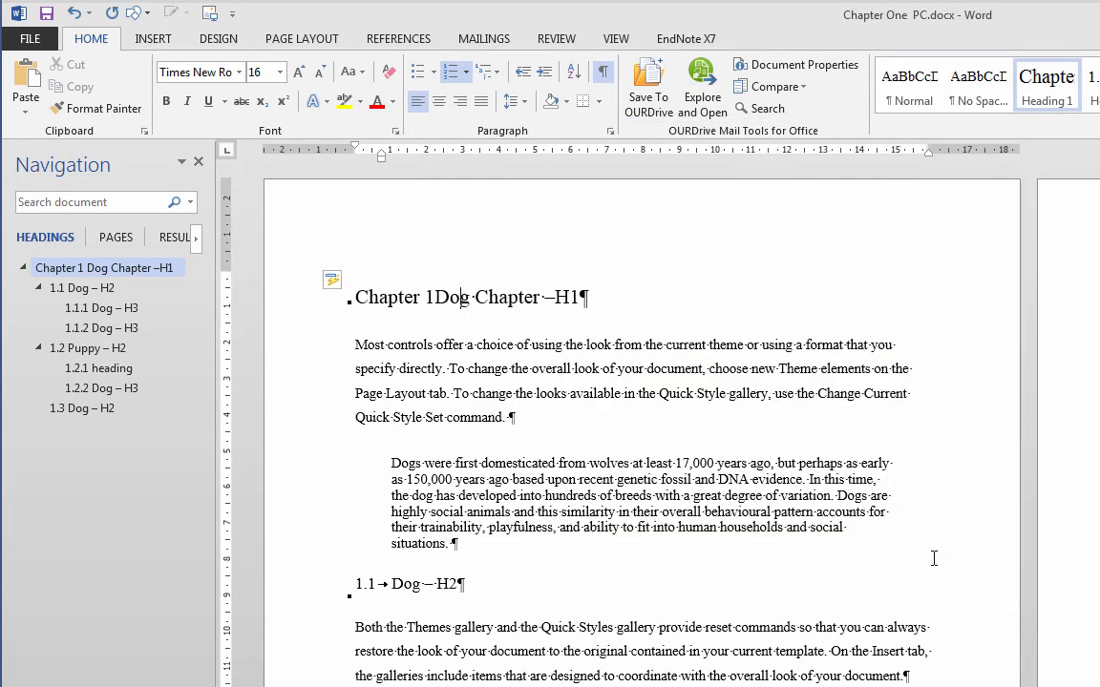